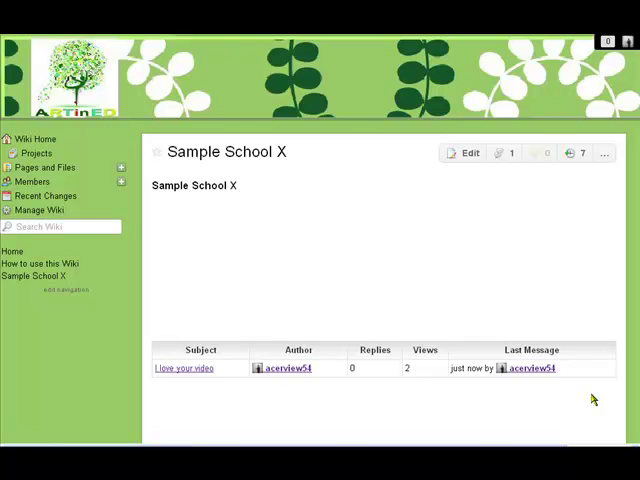
mouse_move(428, 284)
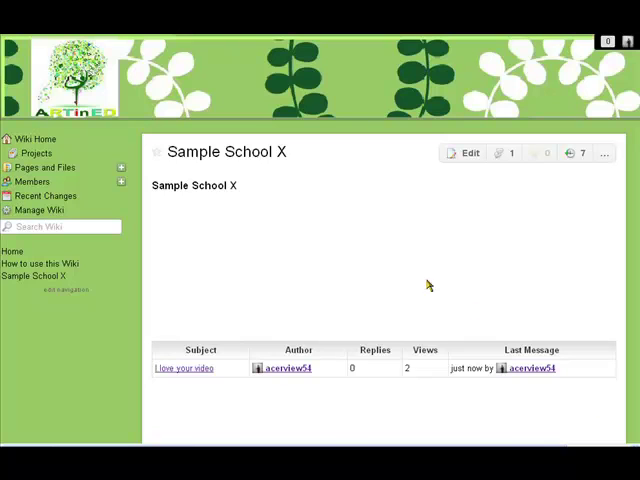
mouse_move(312, 212)
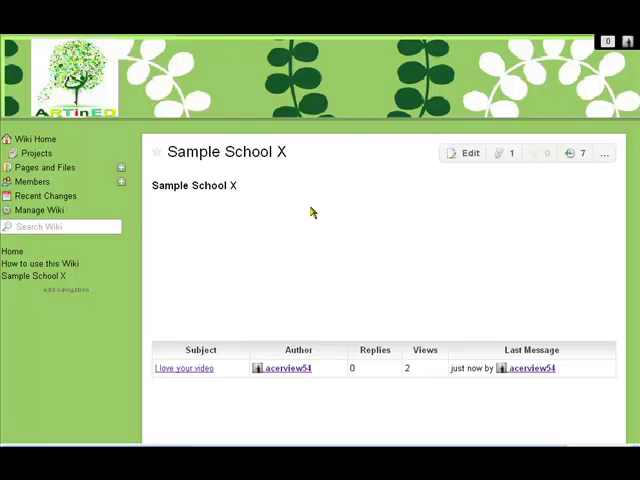
mouse_move(456, 396)
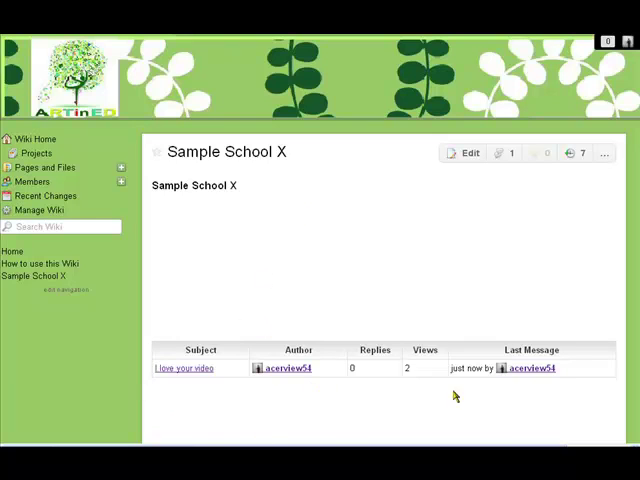
mouse_move(280, 332)
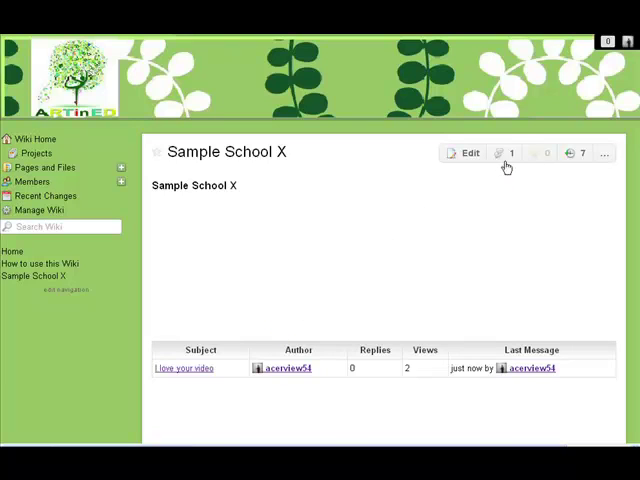
mouse_move(504, 152)
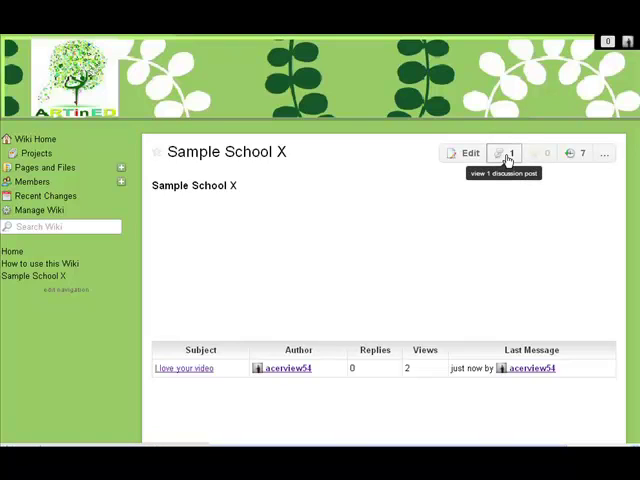
Show the page's discussion topics, briefly starting and abandoning a new post.
click(504, 152)
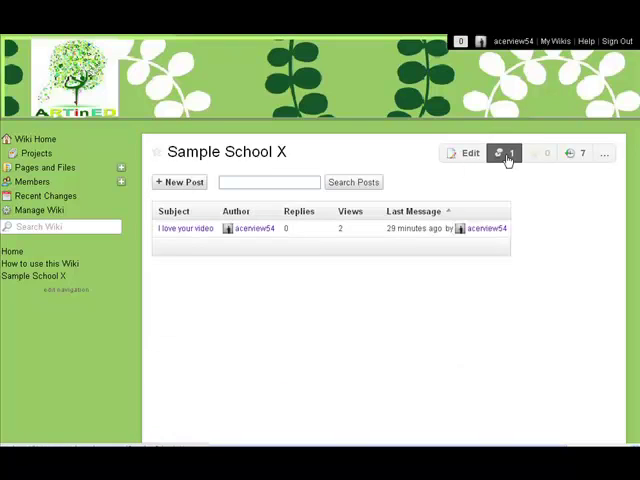
mouse_move(184, 228)
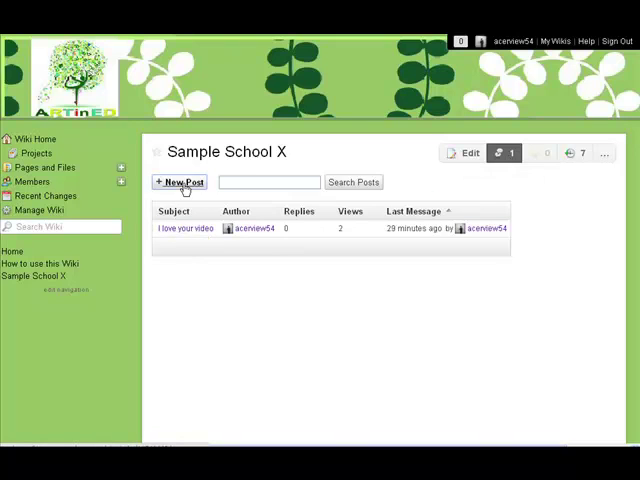
click(180, 182)
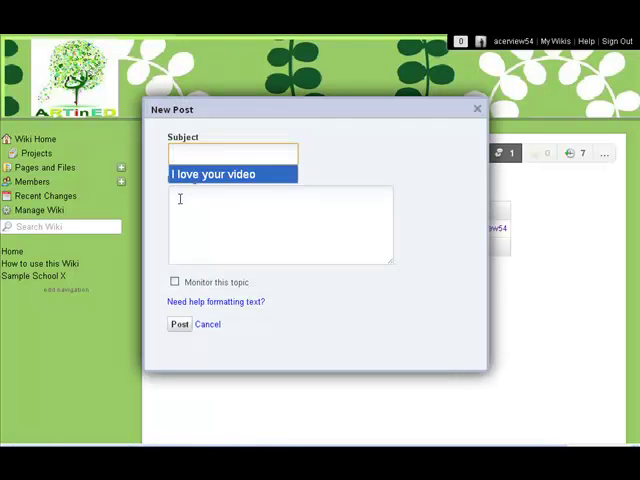
click(178, 324)
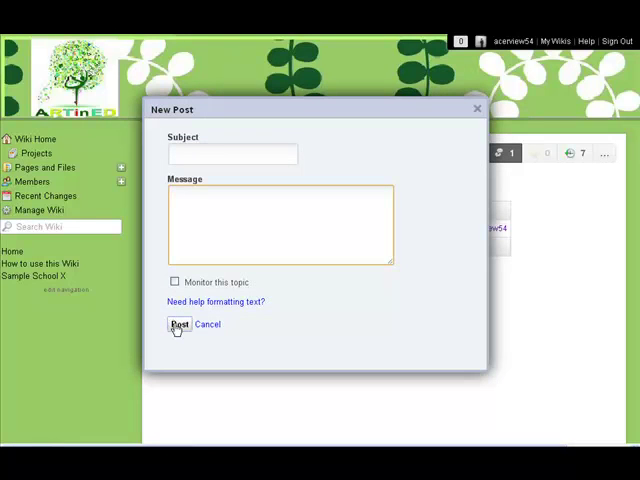
mouse_move(478, 108)
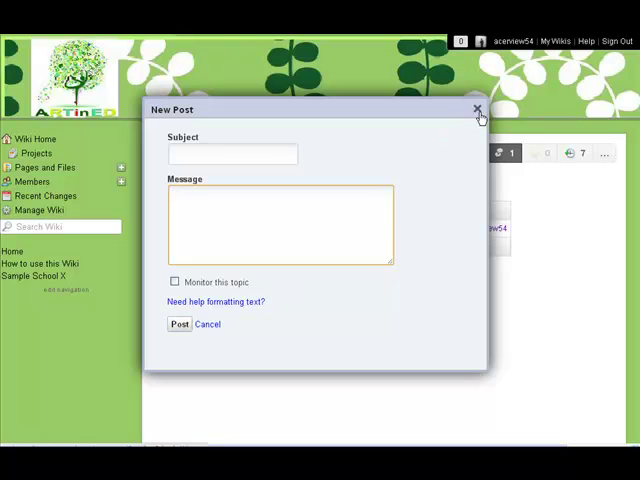
click(478, 106)
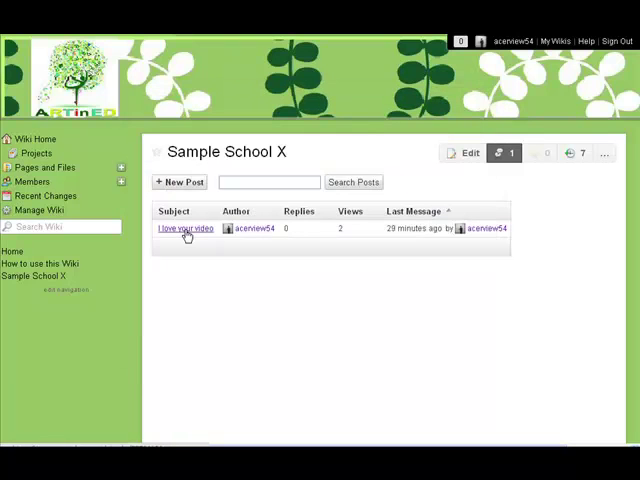
Draft a reply reading 'Thank you' in the 'I love your video' thread.
click(184, 228)
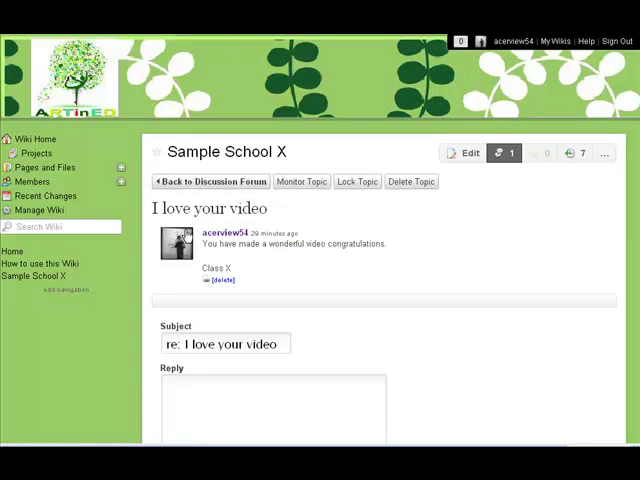
scroll(down, 3)
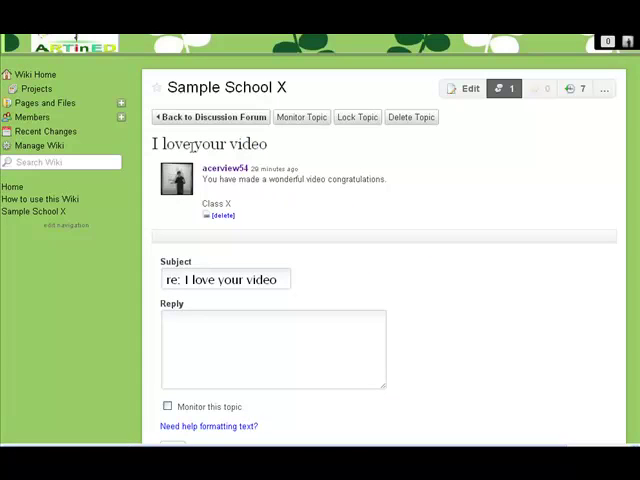
mouse_move(382, 190)
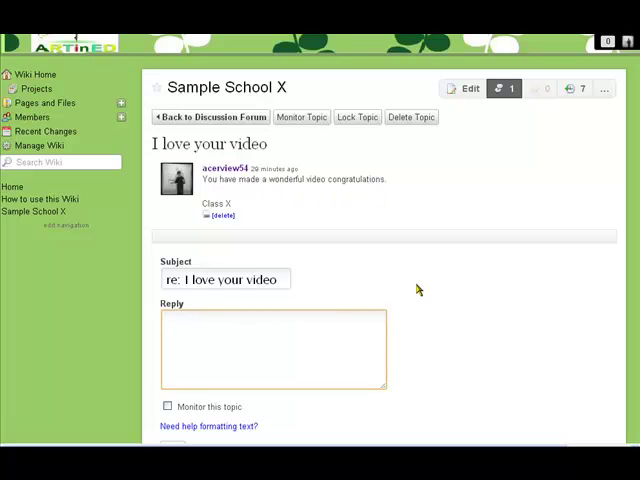
text(Thank)
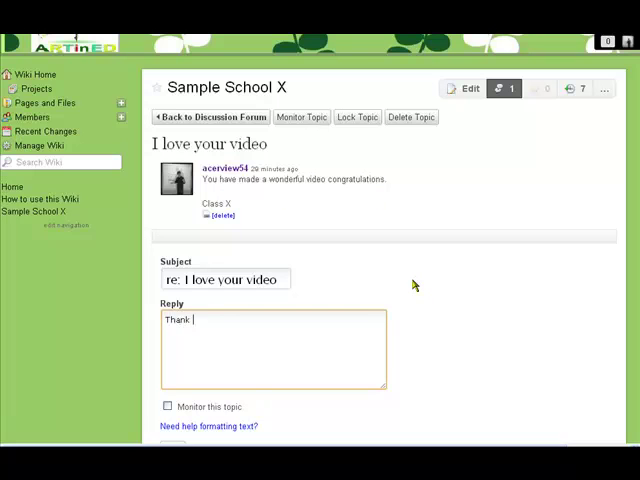
text(you)
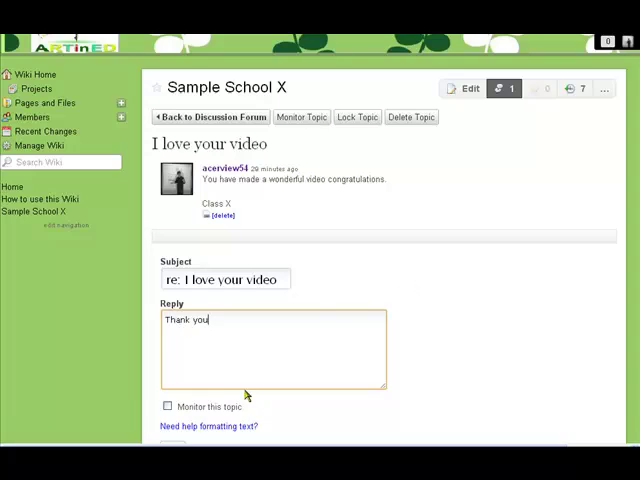
scroll(down, 3)
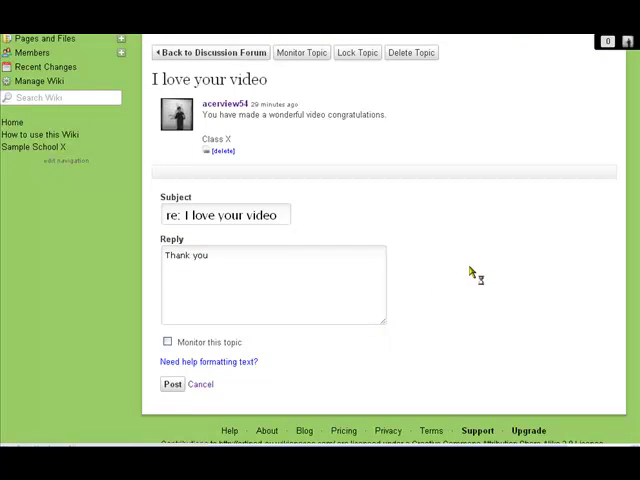
Post the 'Thank you' reply and return to the topic list showing one reply.
click(172, 384)
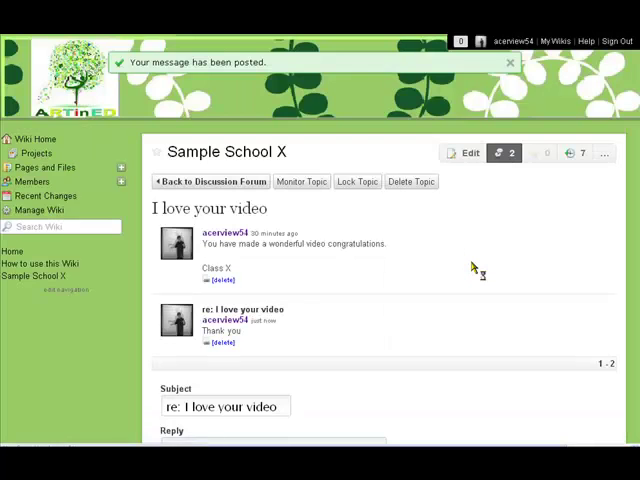
mouse_move(252, 292)
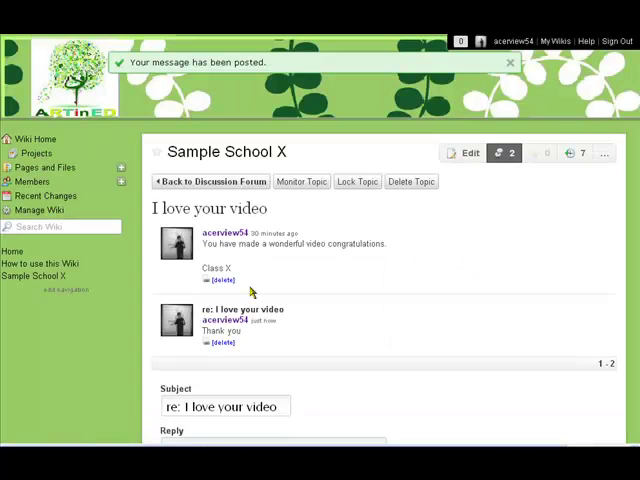
mouse_move(316, 340)
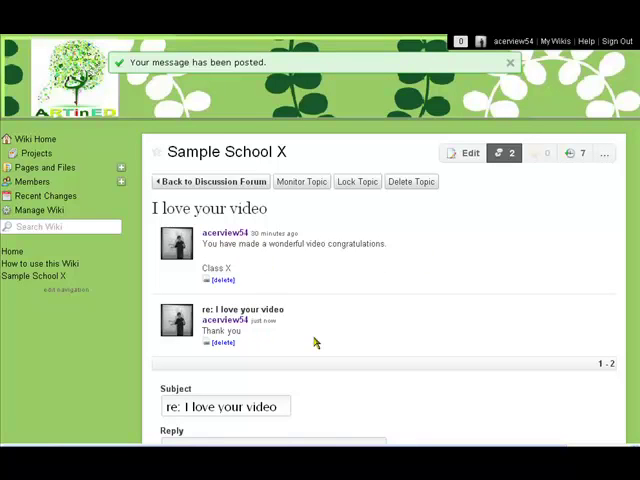
mouse_move(410, 180)
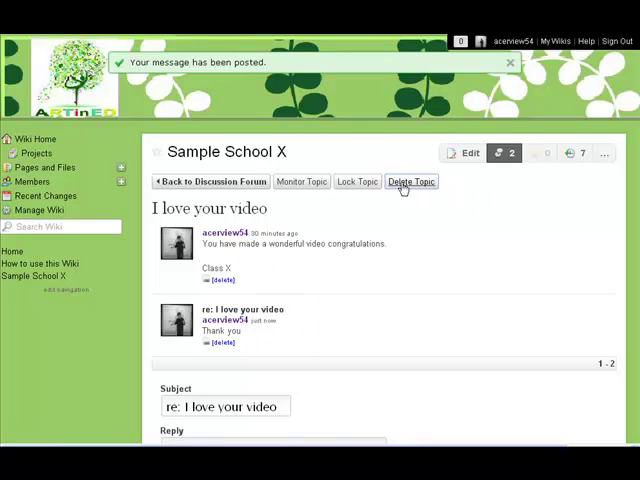
click(212, 180)
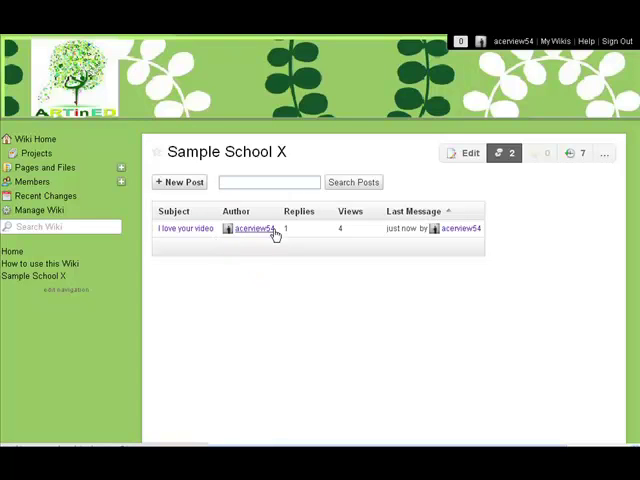
mouse_move(344, 238)
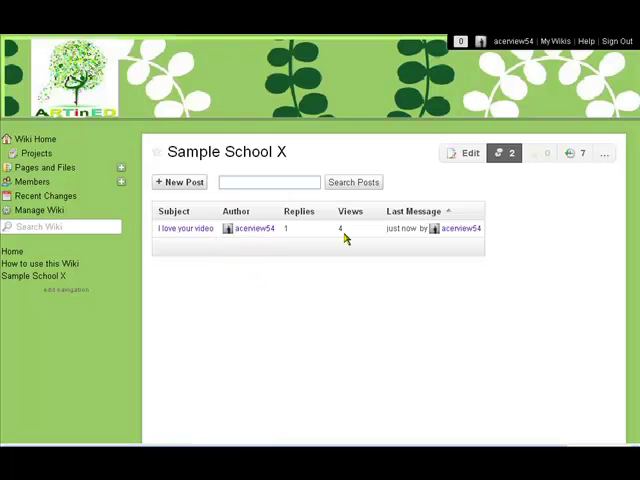
mouse_move(438, 230)
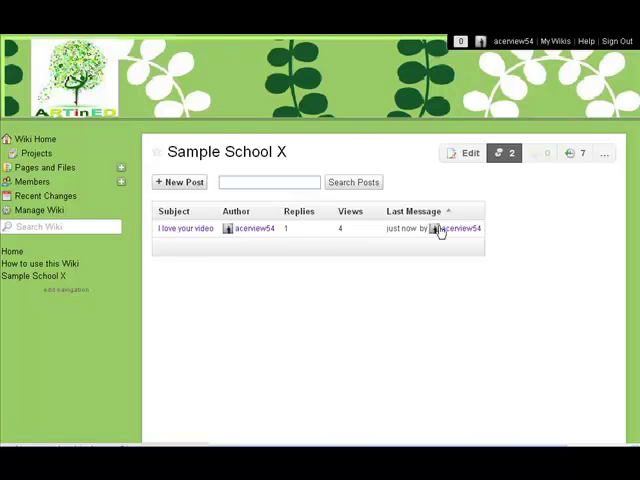